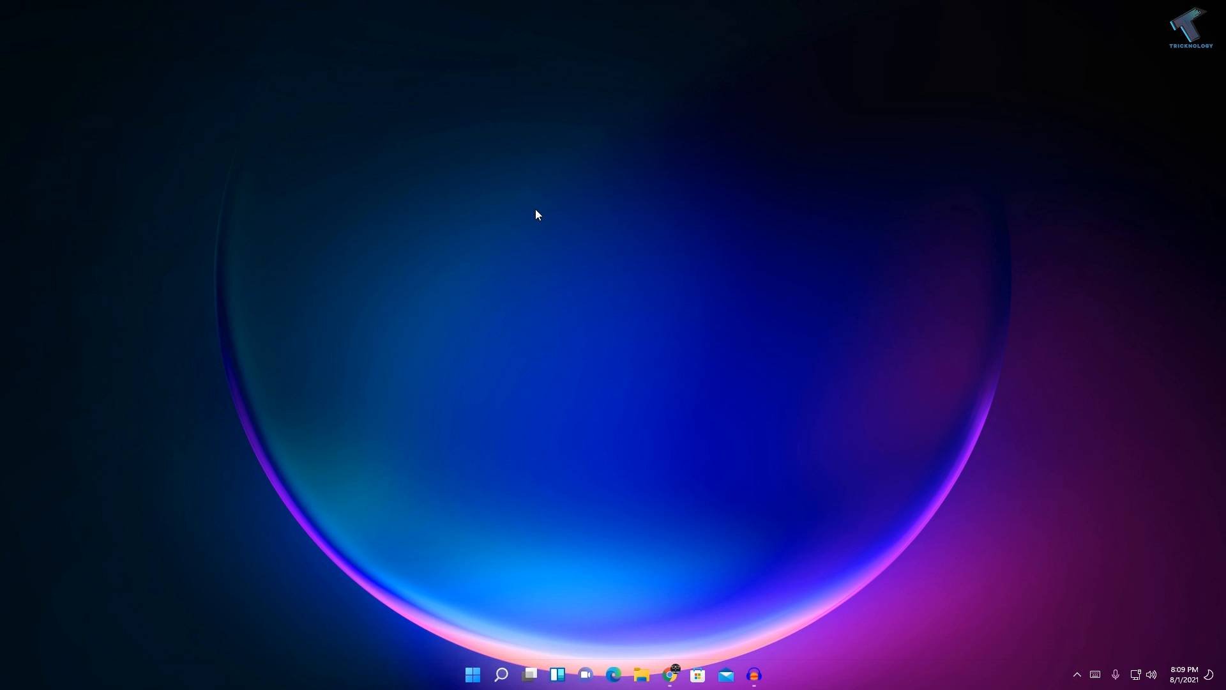
pyautogui.moveTo(473, 674)
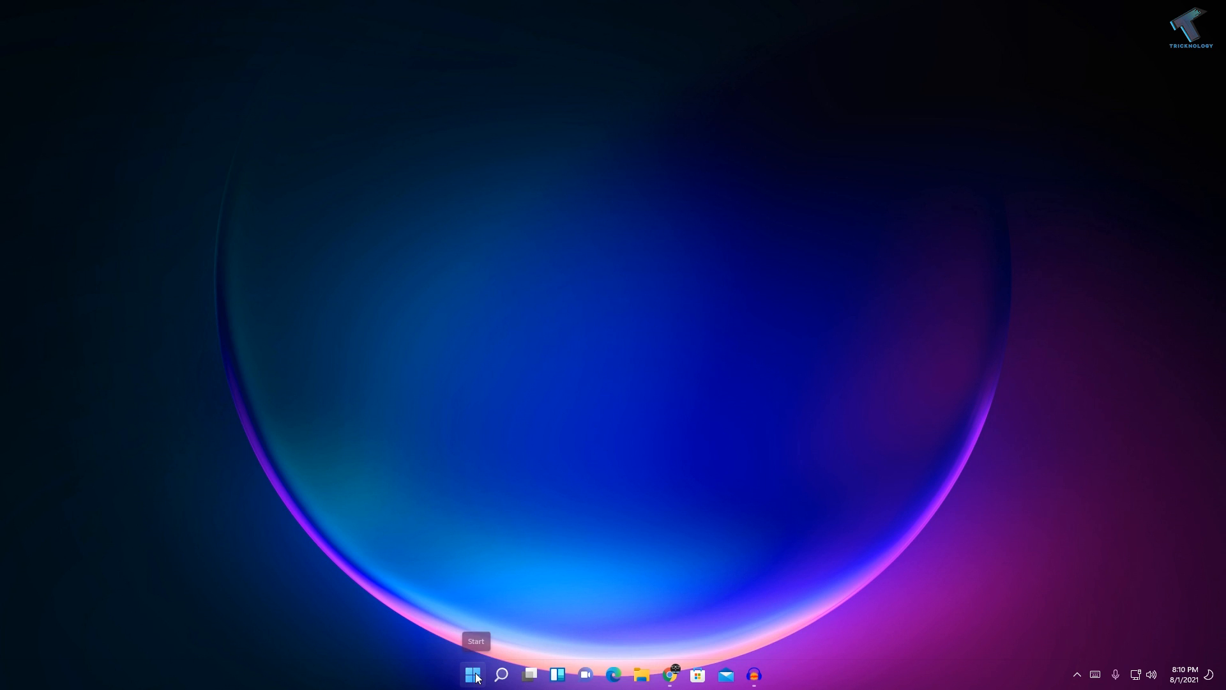
# - Launch Settings from the Start button's quick link menu, landing on the System page
pyautogui.rightClick(473, 675)
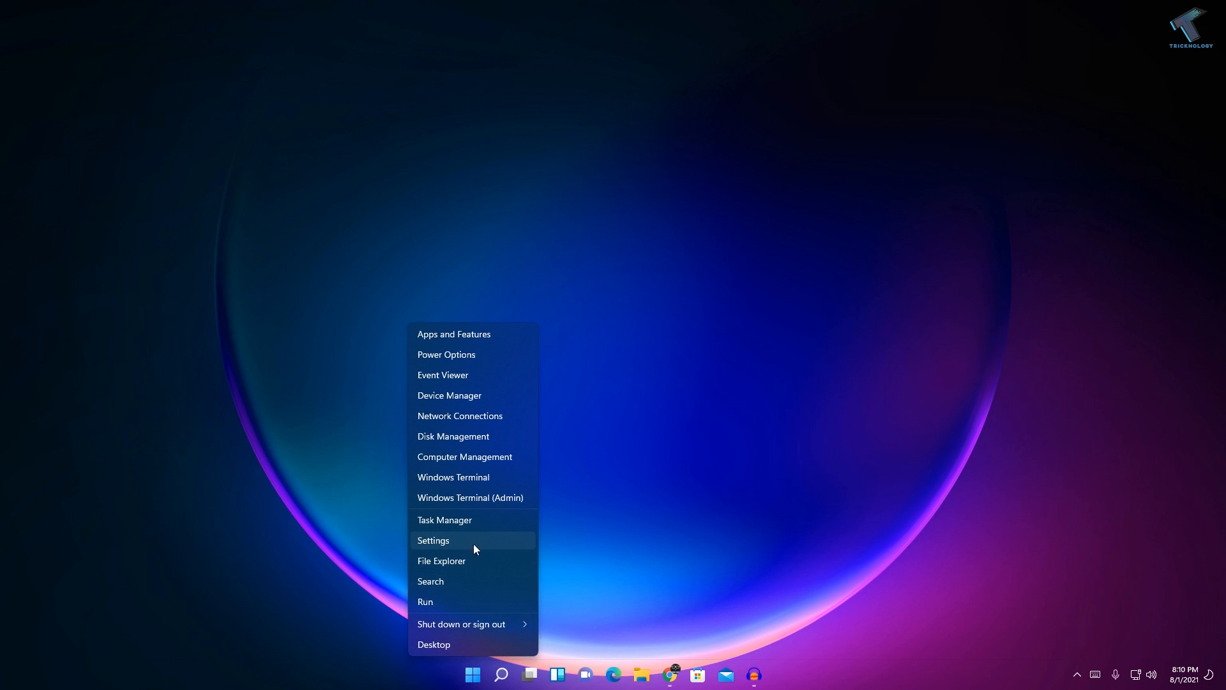
pyautogui.moveTo(489, 545)
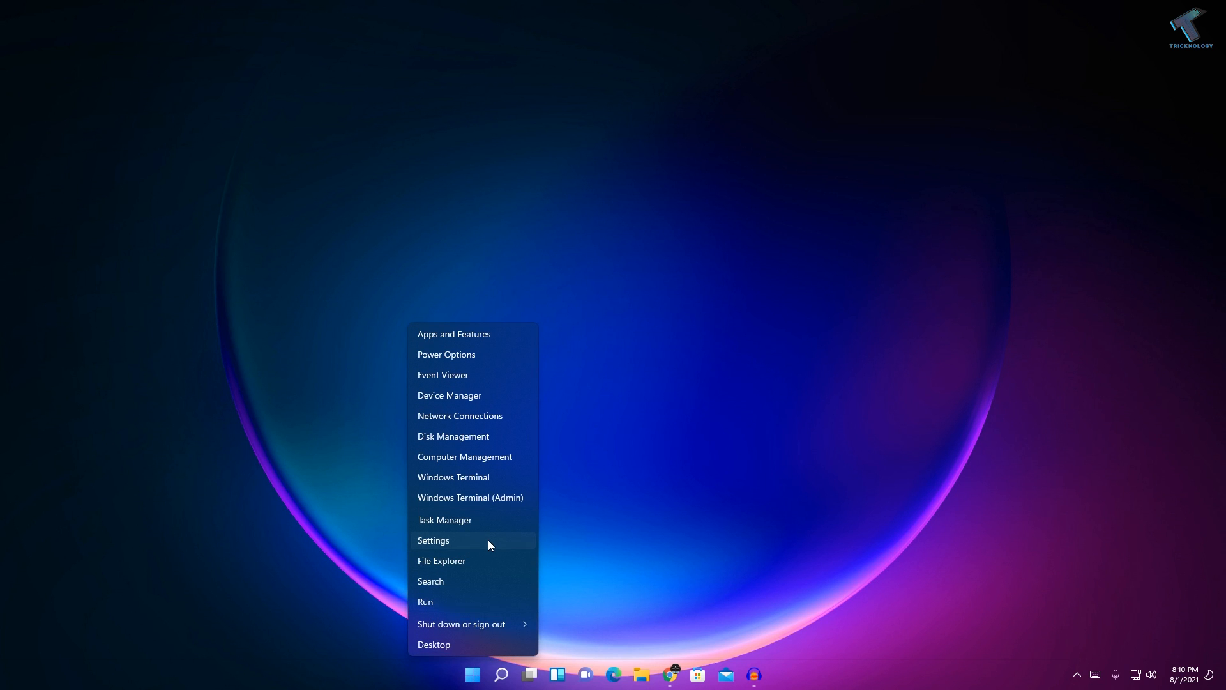
pyautogui.click(433, 539)
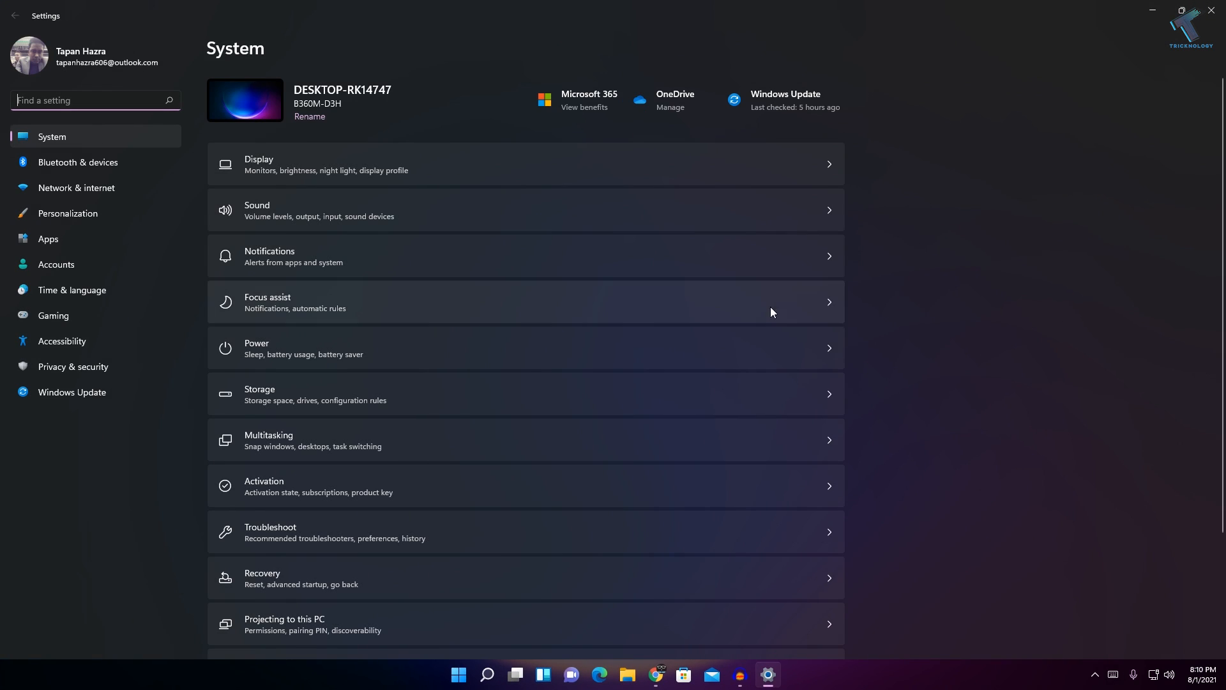
pyautogui.moveTo(93, 239)
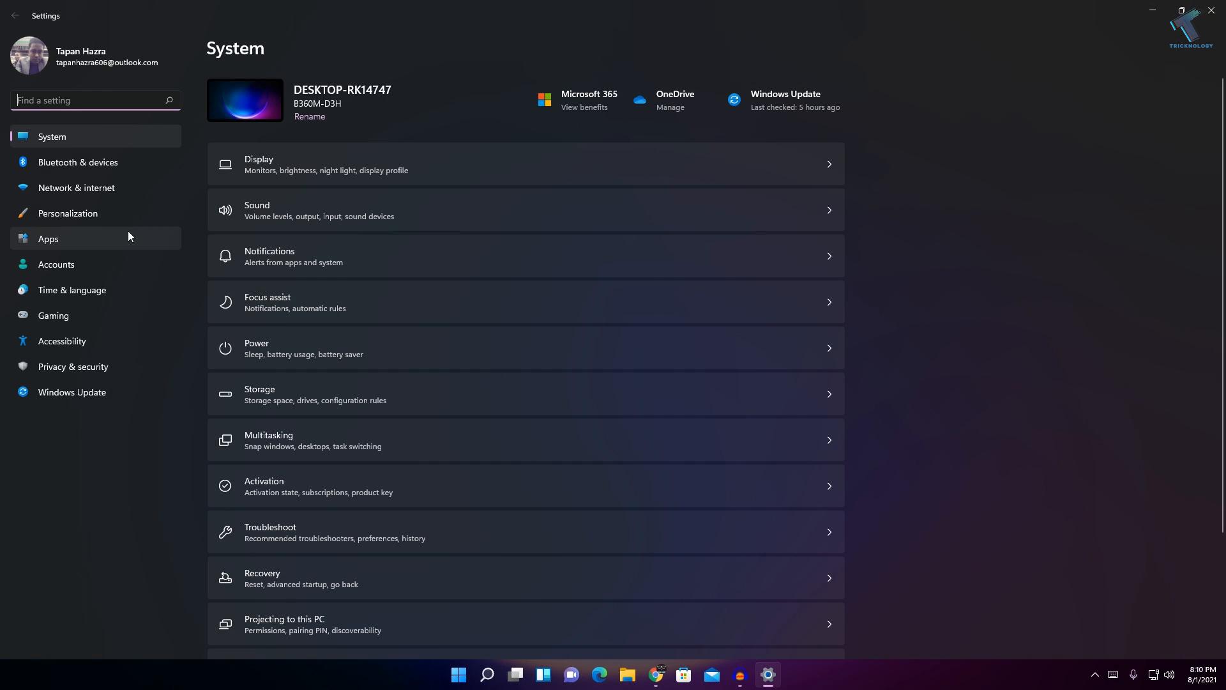
pyautogui.moveTo(75, 187)
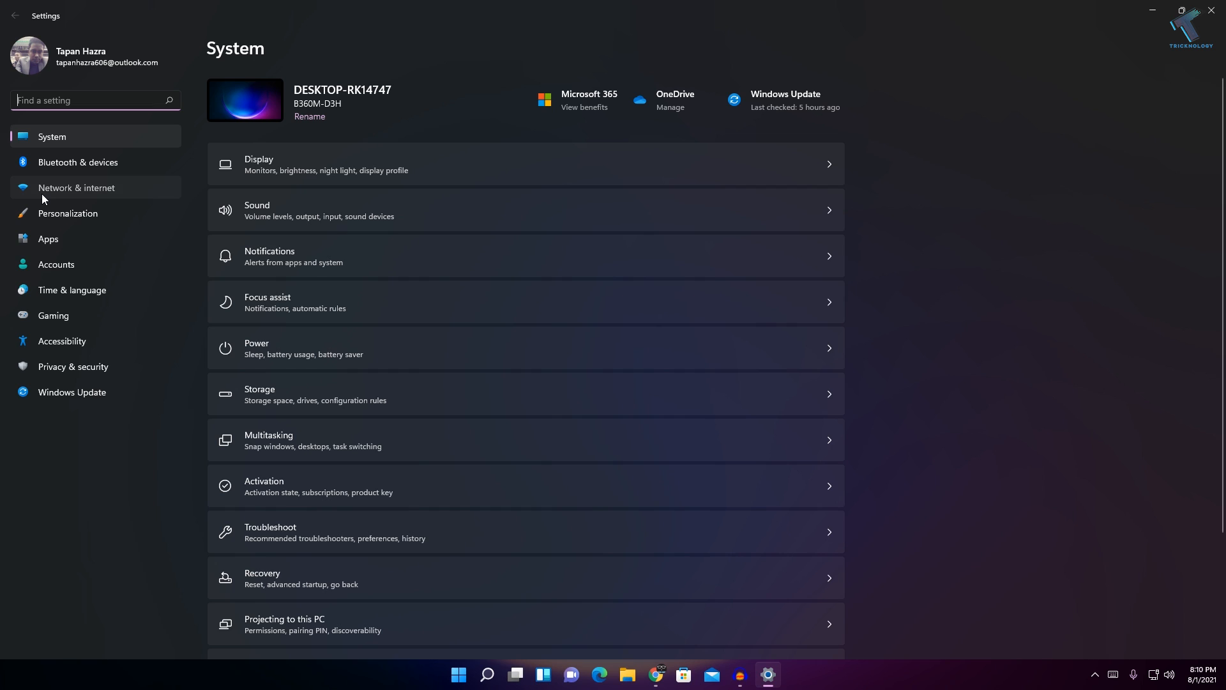
# - Go to the Network & internet page showing Ethernet, VPN and Proxy options
pyautogui.click(76, 187)
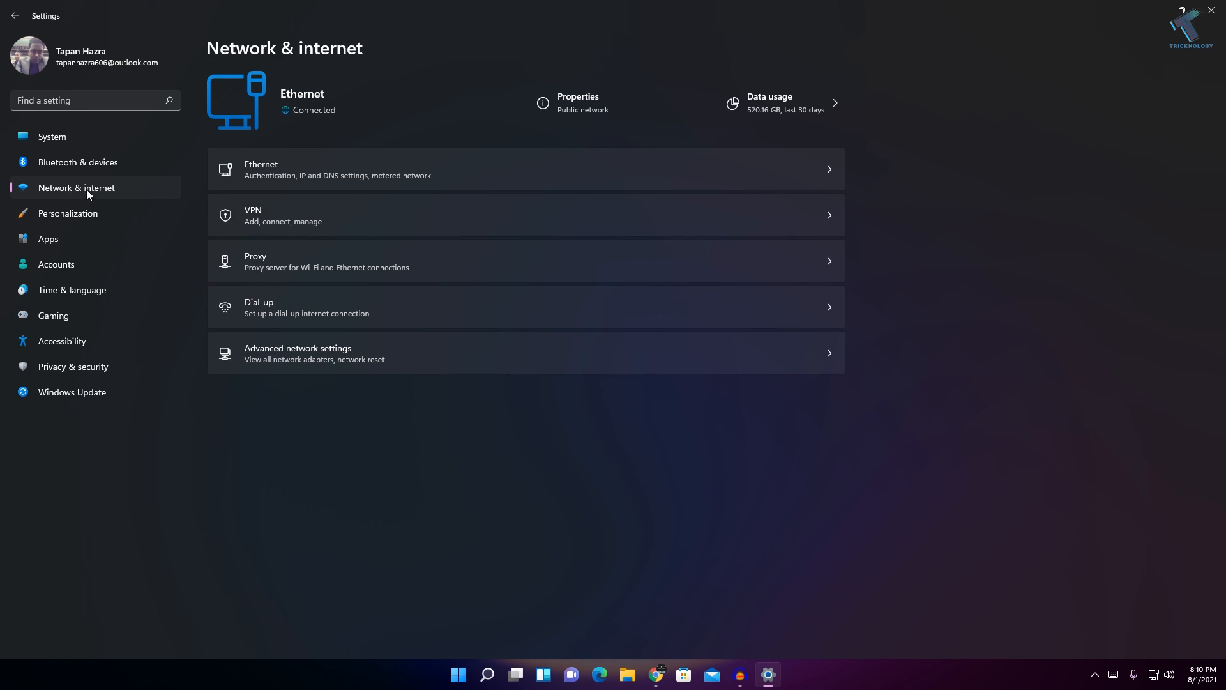
pyautogui.moveTo(339, 368)
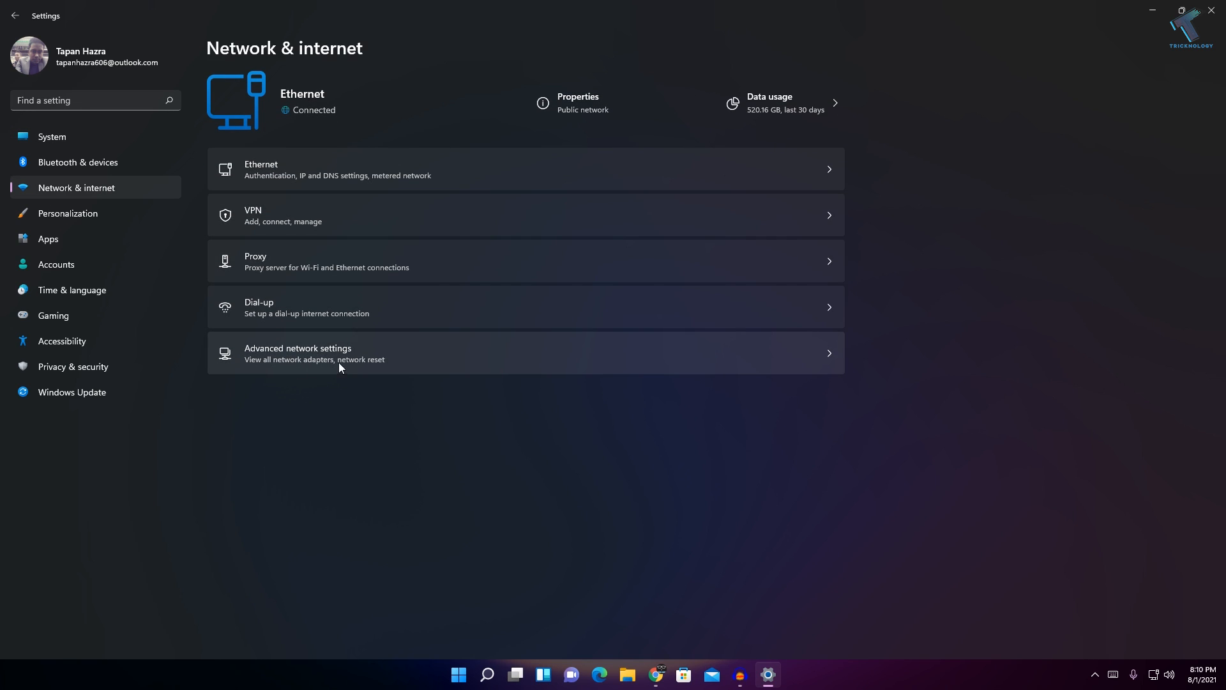
pyautogui.moveTo(327, 360)
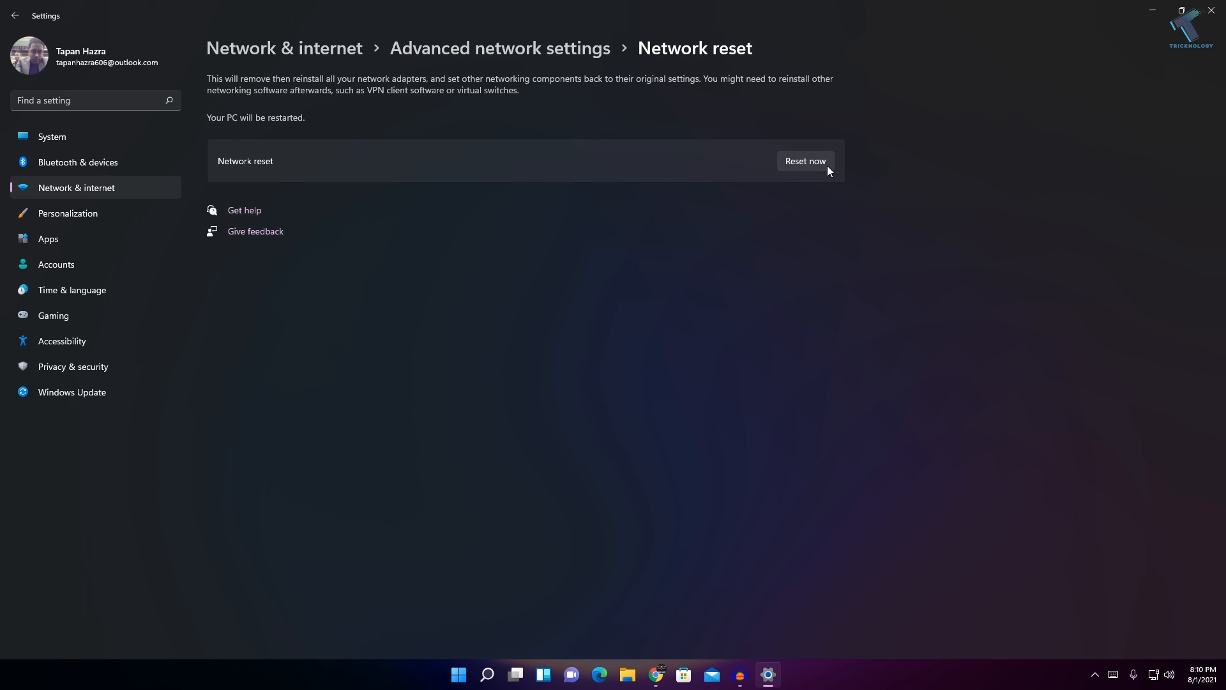
pyautogui.moveTo(866, 221)
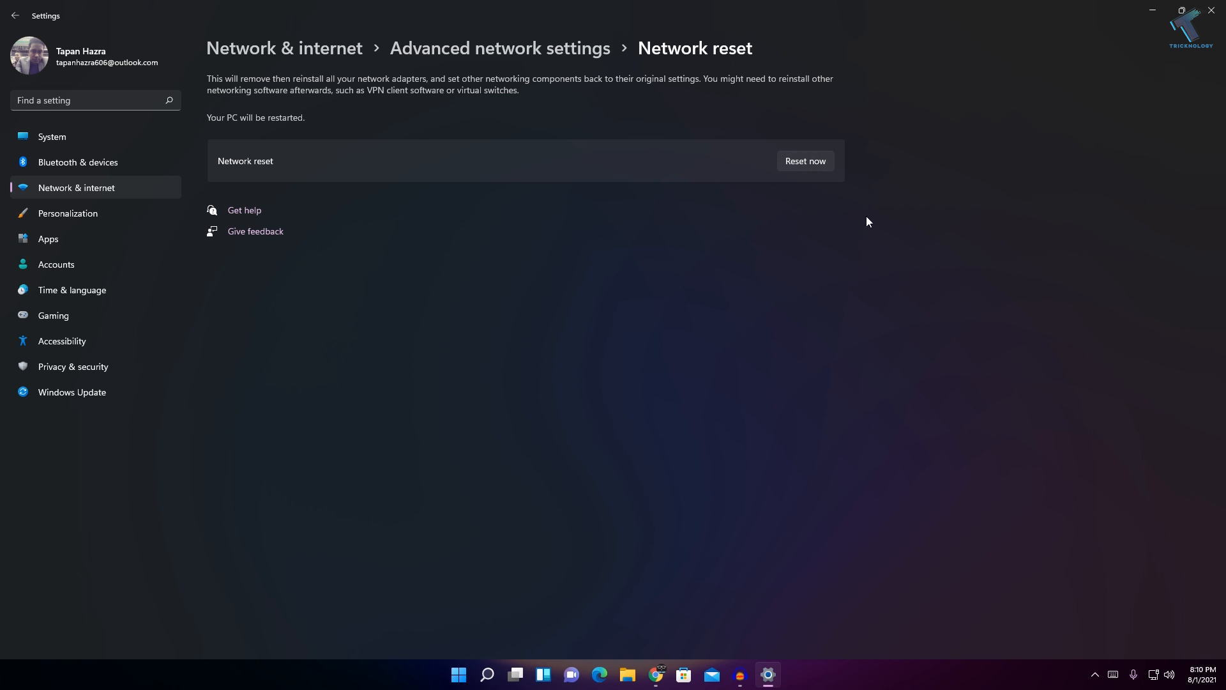
pyautogui.moveTo(894, 203)
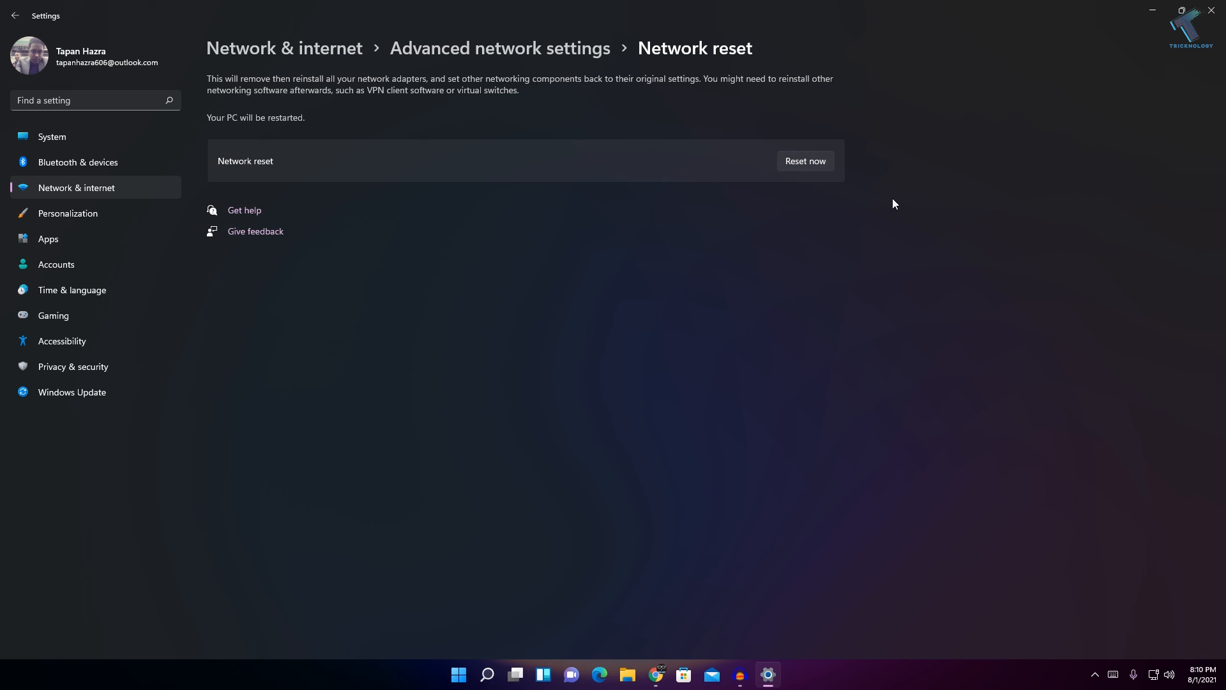
pyautogui.moveTo(779, 162)
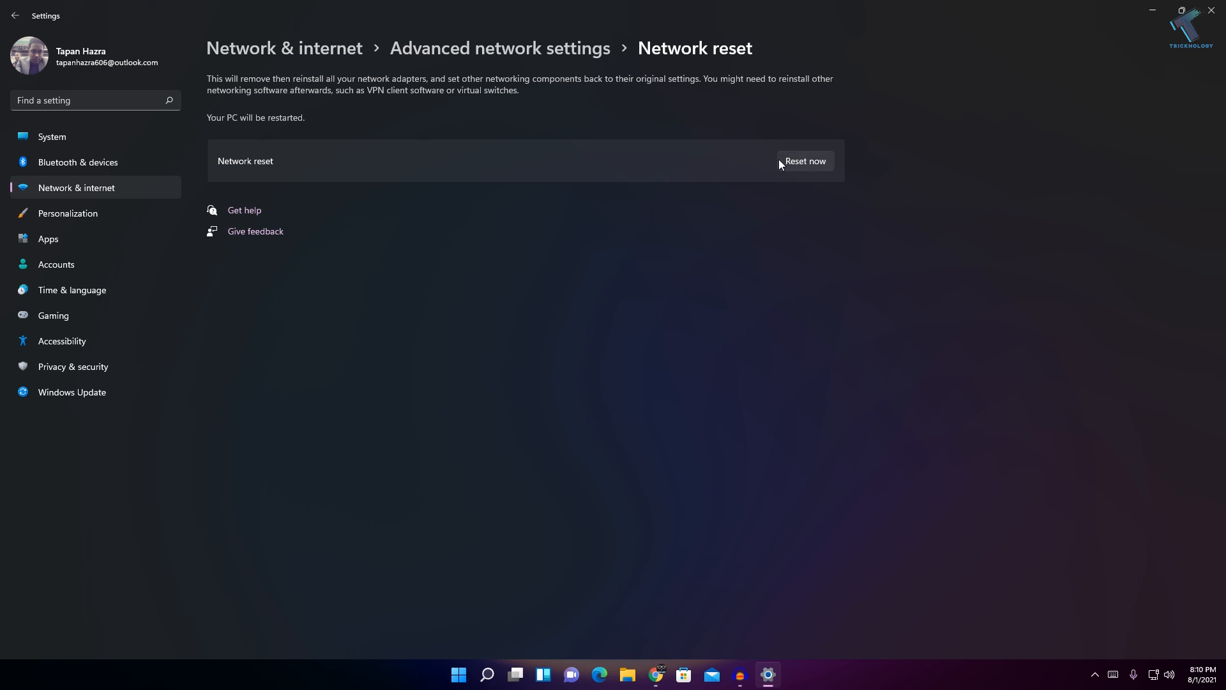
pyautogui.moveTo(827, 184)
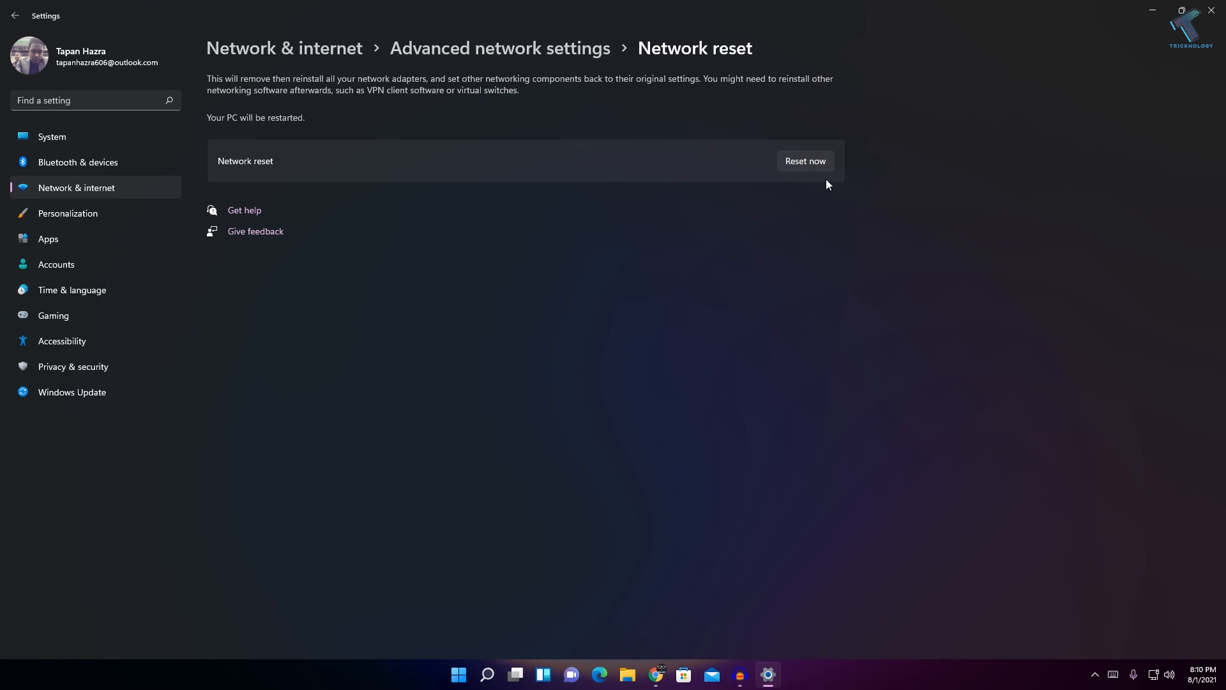
pyautogui.moveTo(823, 179)
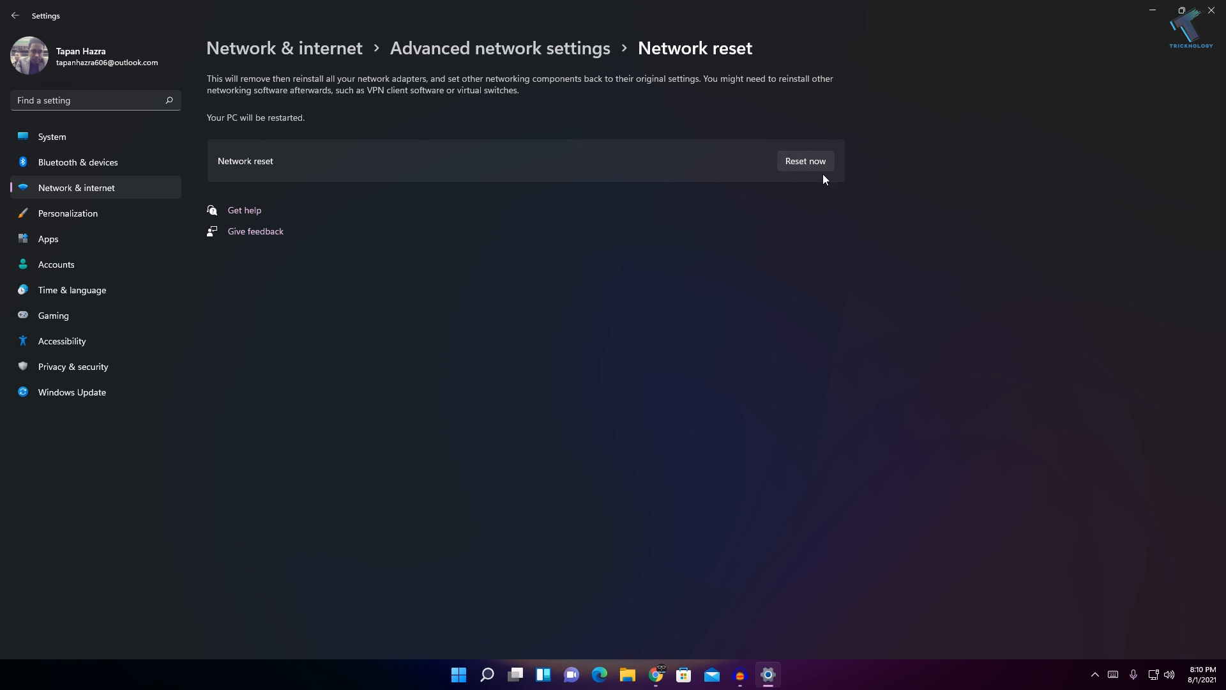
pyautogui.moveTo(807, 204)
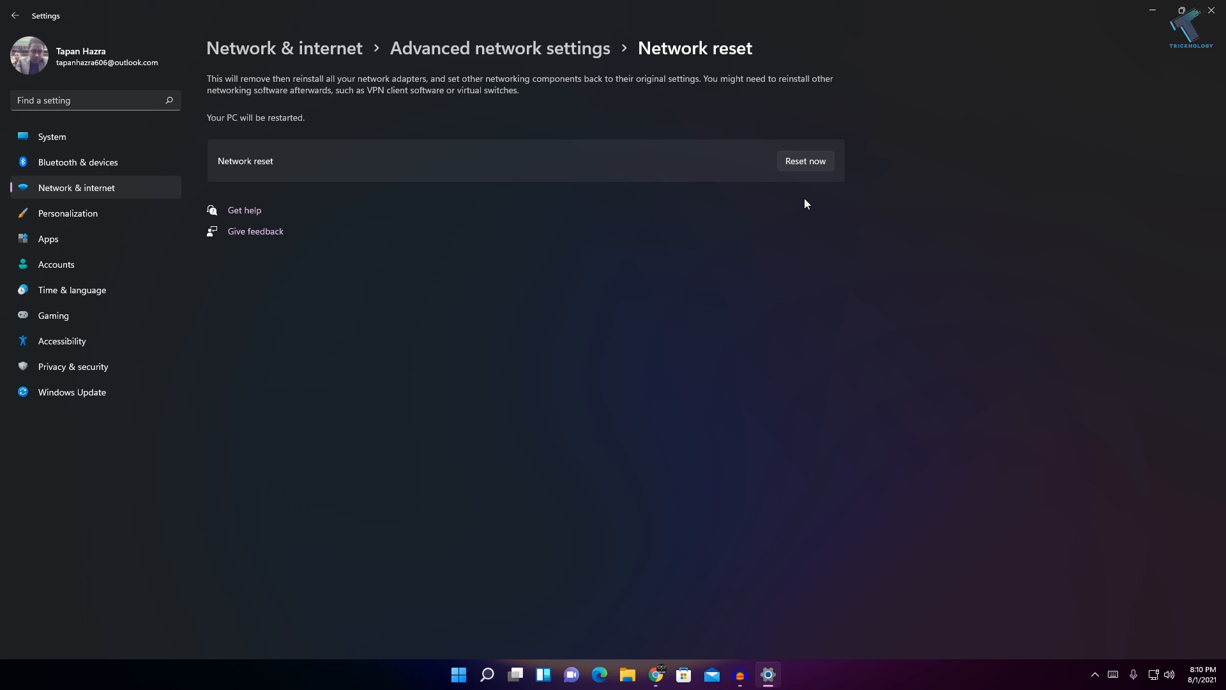
pyautogui.moveTo(674, 598)
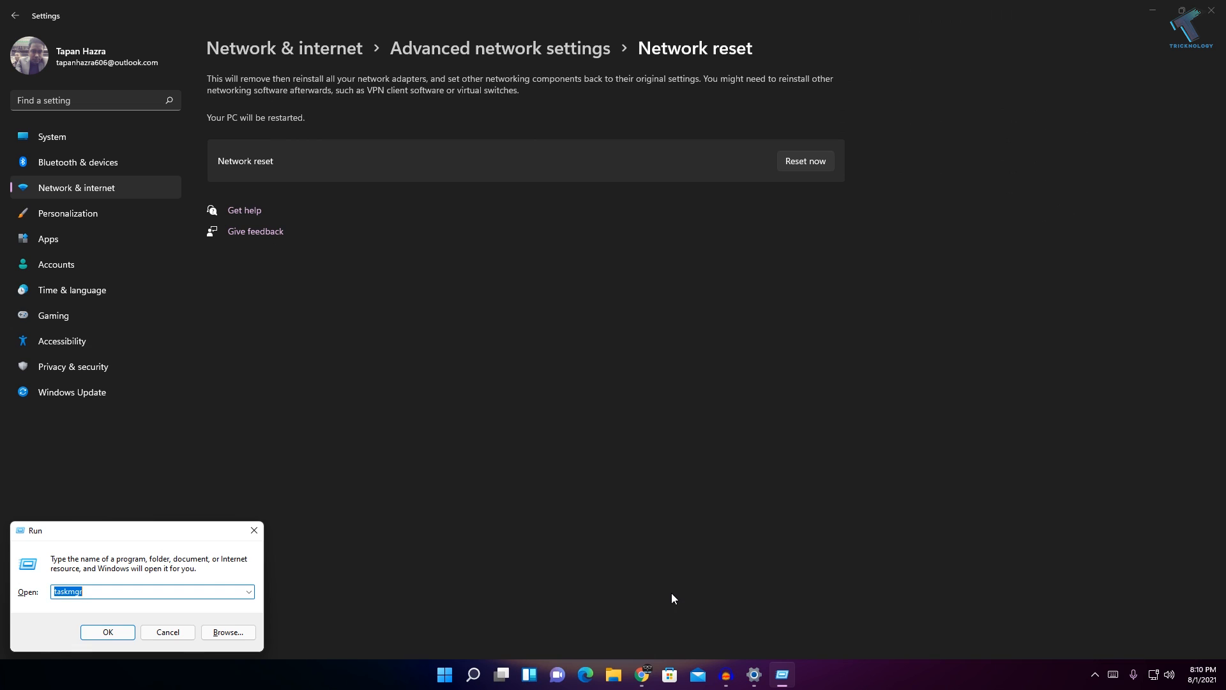
# - Run ncpa.cpl, view the Ethernet adapter's IPv4 properties, and cancel out of both dialogs
pyautogui.write('ncpa.cpl')
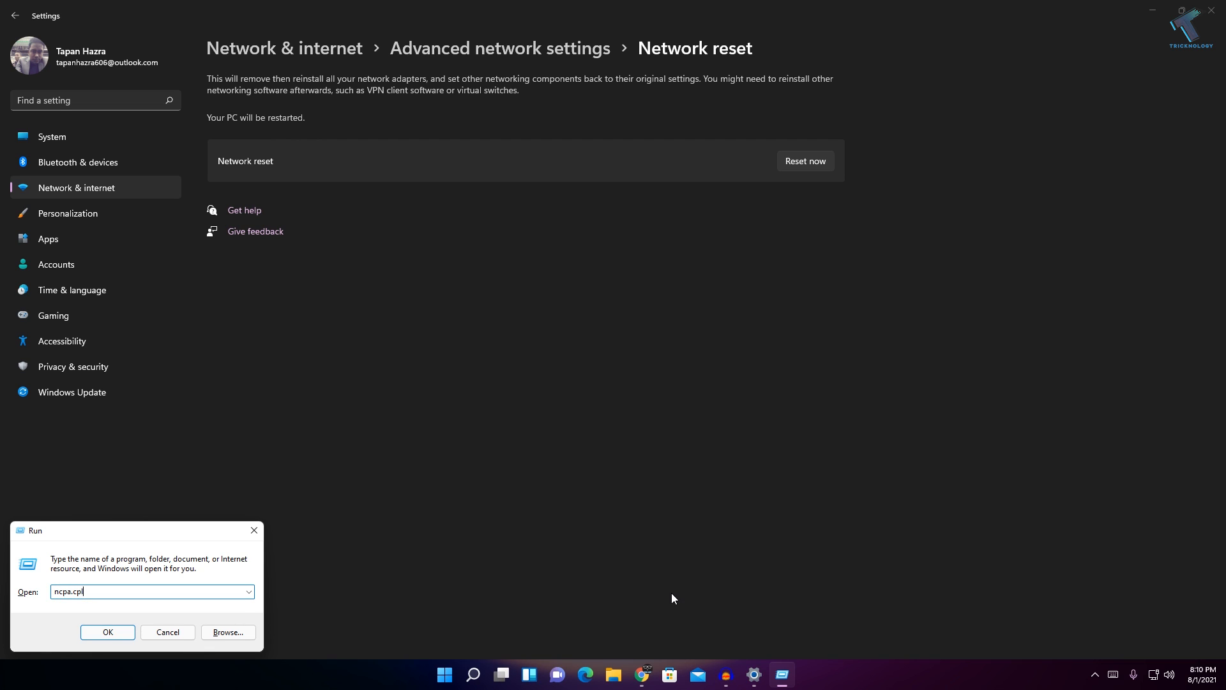
pyautogui.click(108, 632)
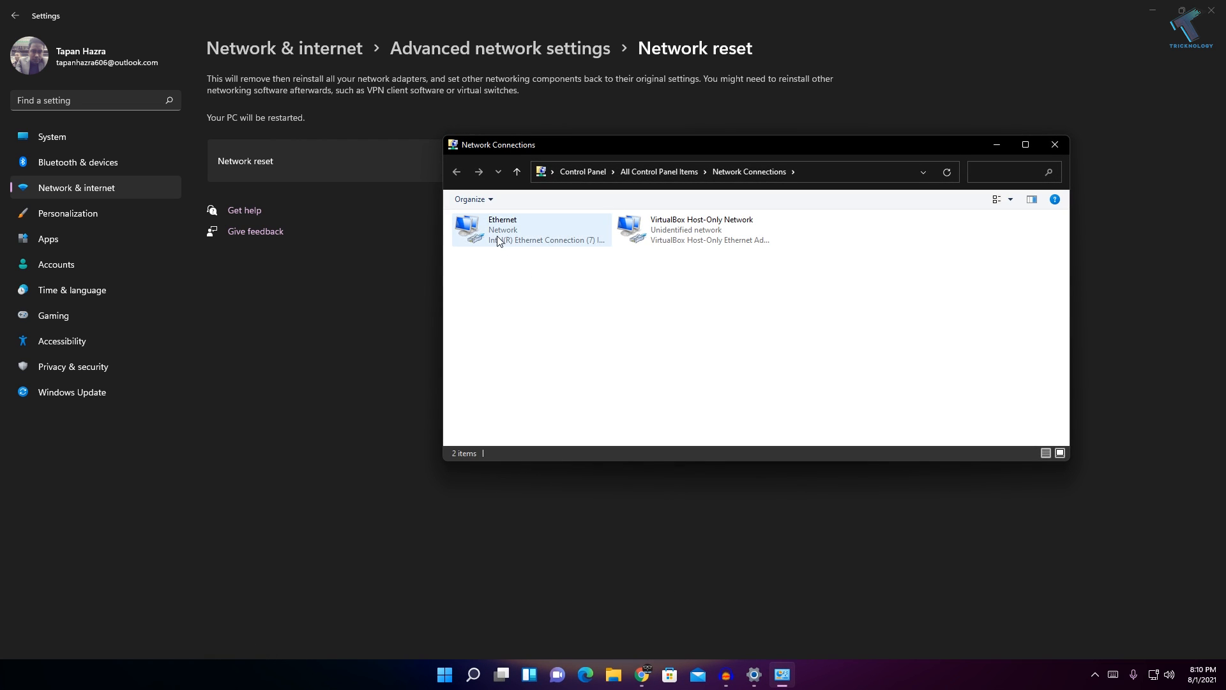
pyautogui.doubleClick(504, 228)
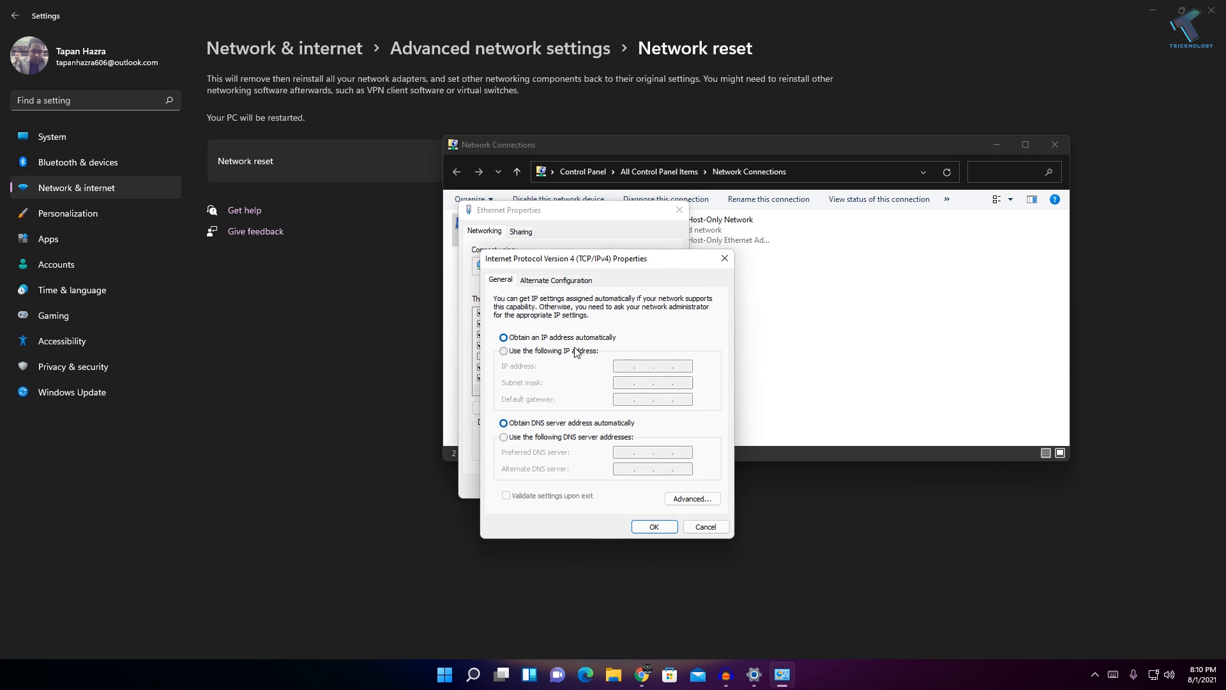
pyautogui.click(703, 526)
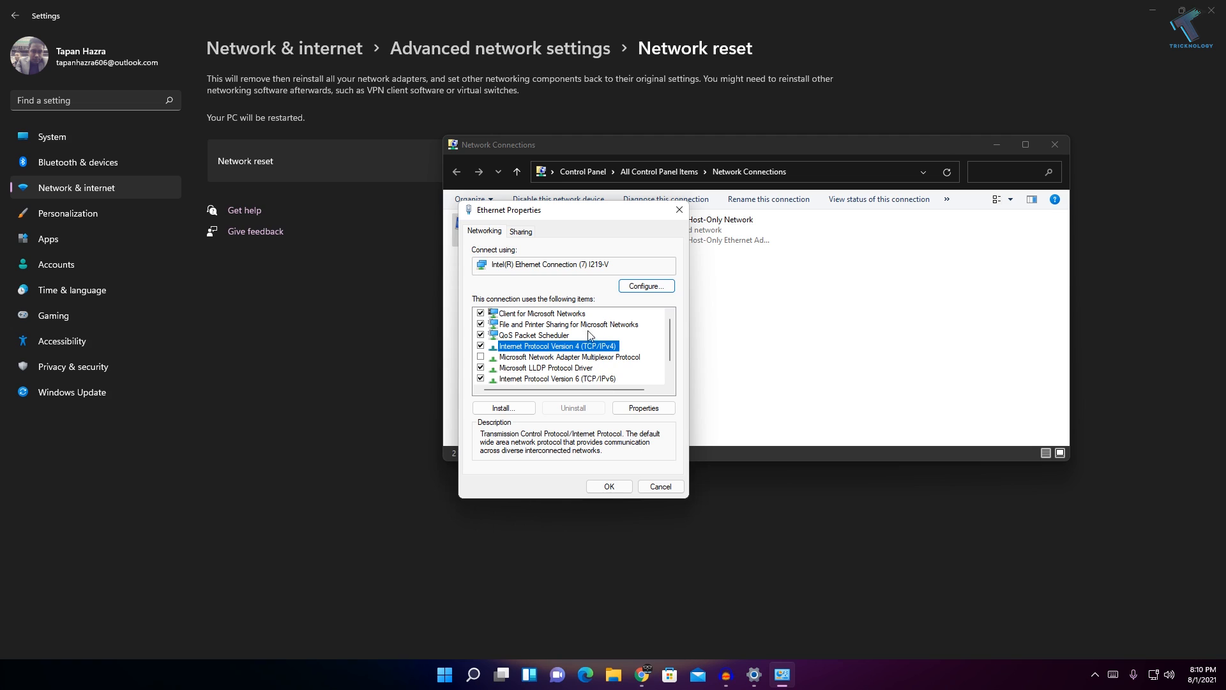
pyautogui.click(659, 485)
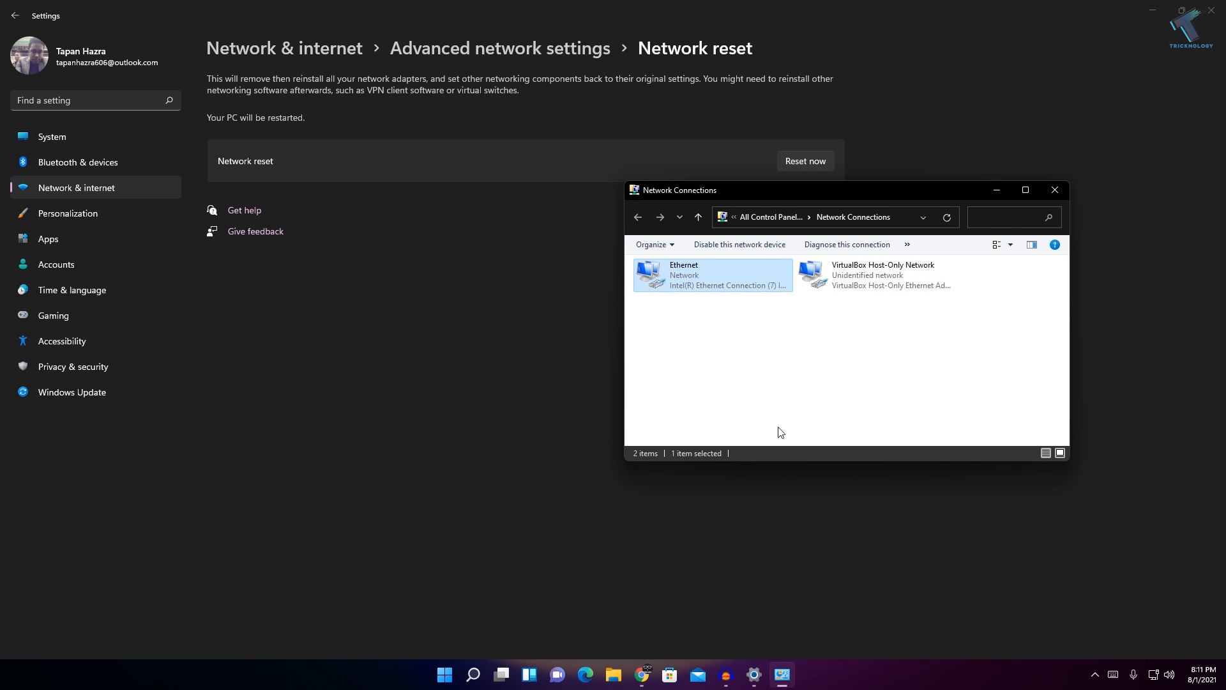
# - Close Network Connections and start the network reset with Reset now
pyautogui.rightClick(710, 275)
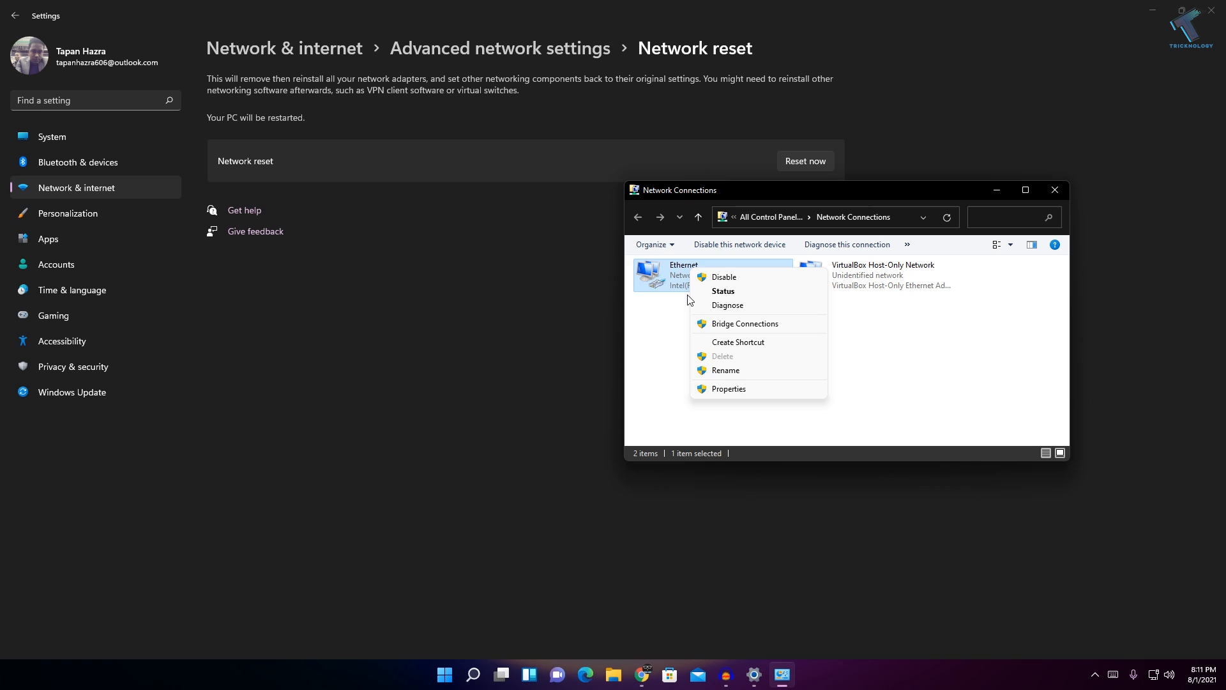
pyautogui.click(804, 161)
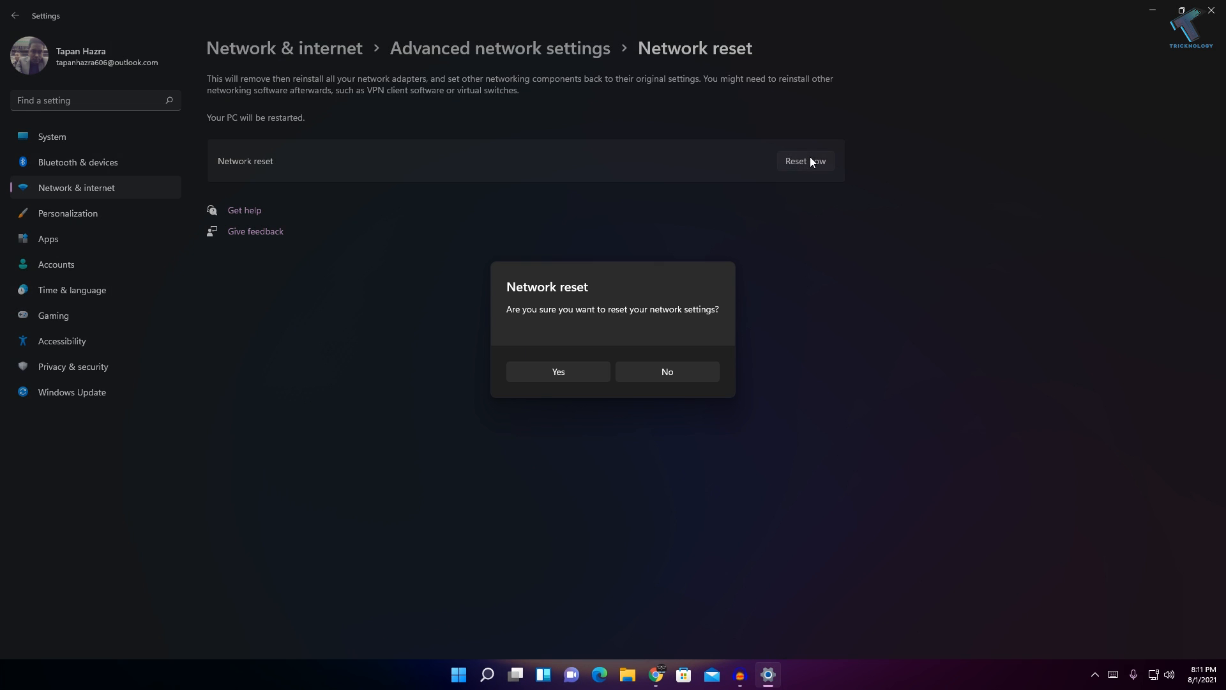
pyautogui.moveTo(558, 374)
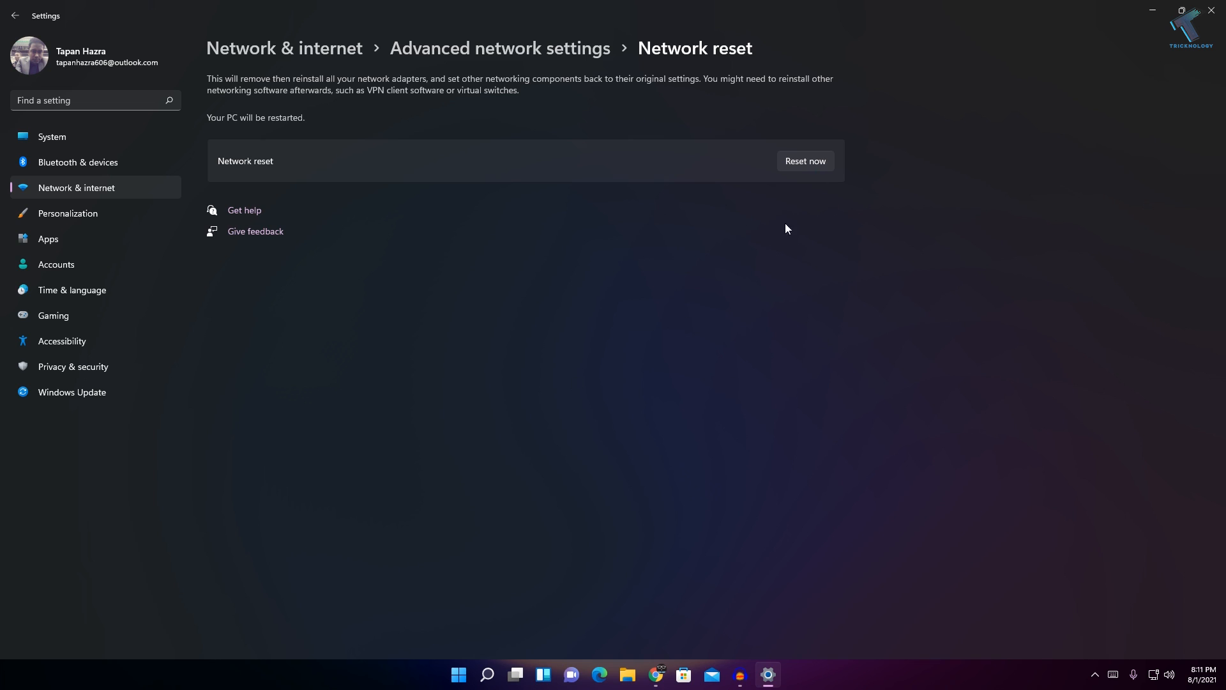
# - Confirm the reset with Yes and dismiss the five-minute shutdown sign-out notice
pyautogui.click(803, 161)
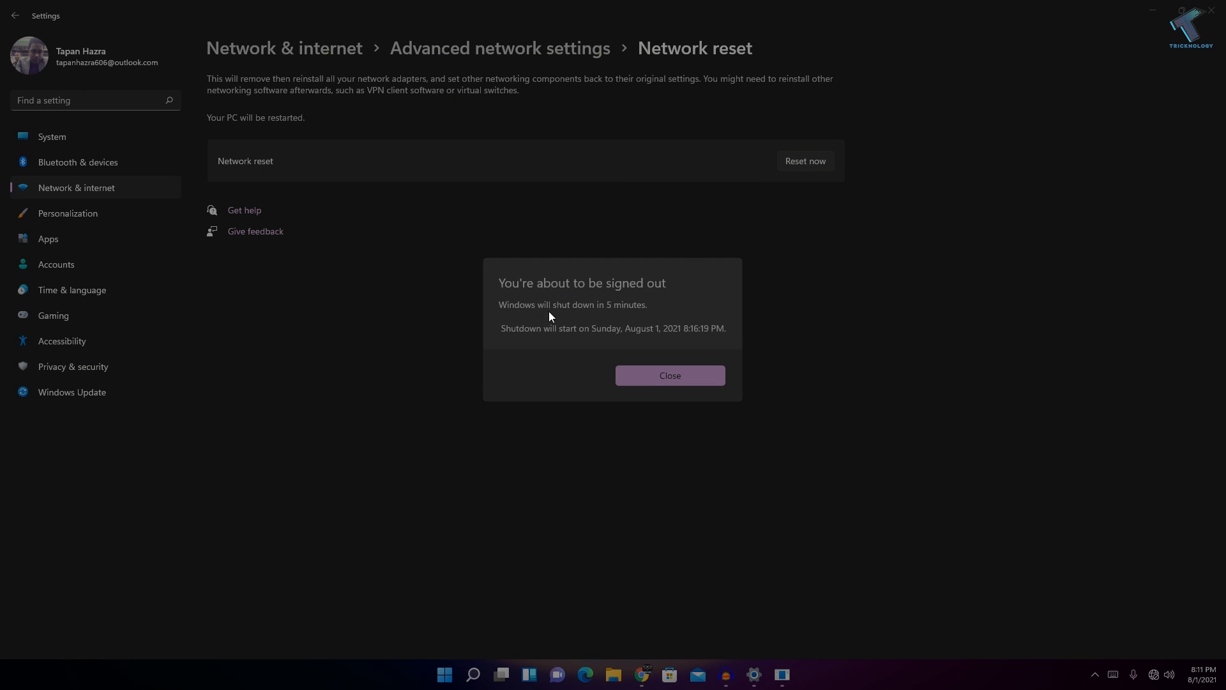
pyautogui.moveTo(566, 317)
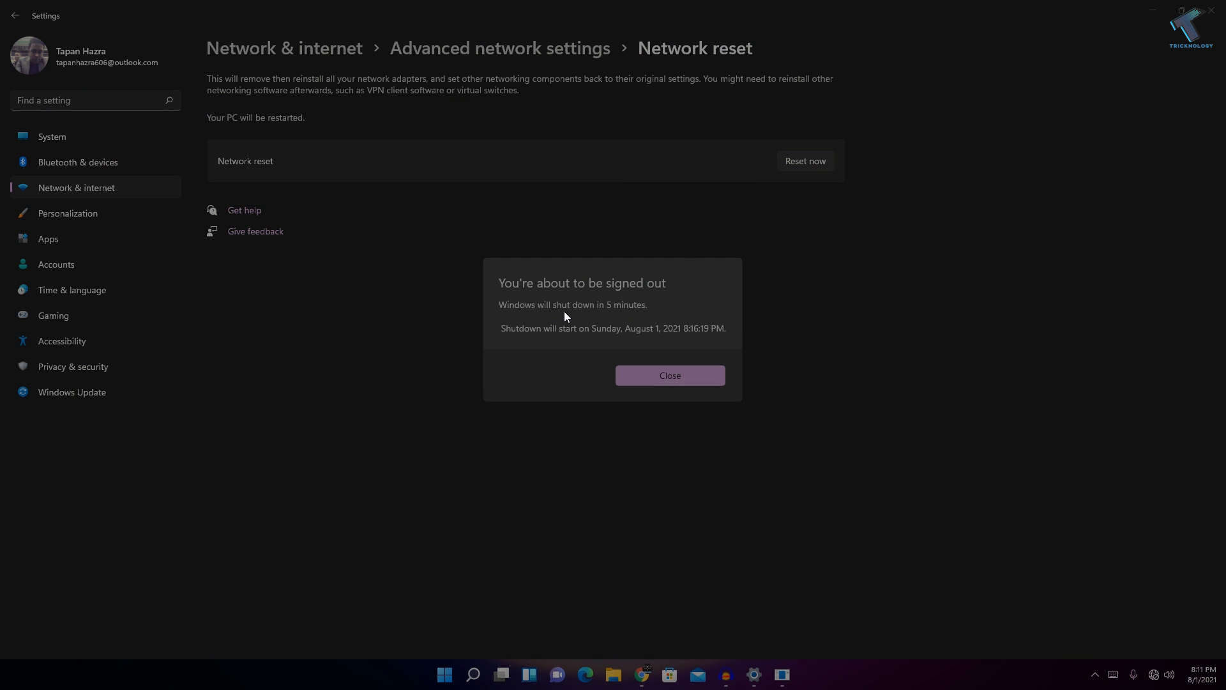
pyautogui.moveTo(625, 319)
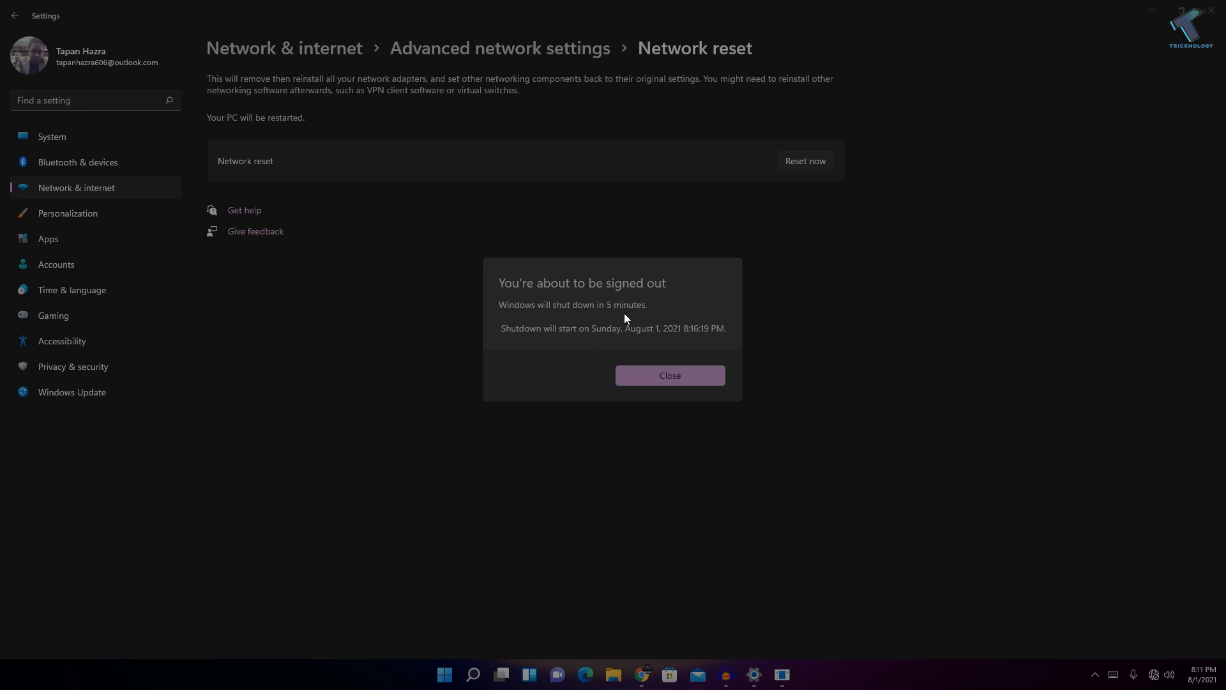
pyautogui.click(668, 376)
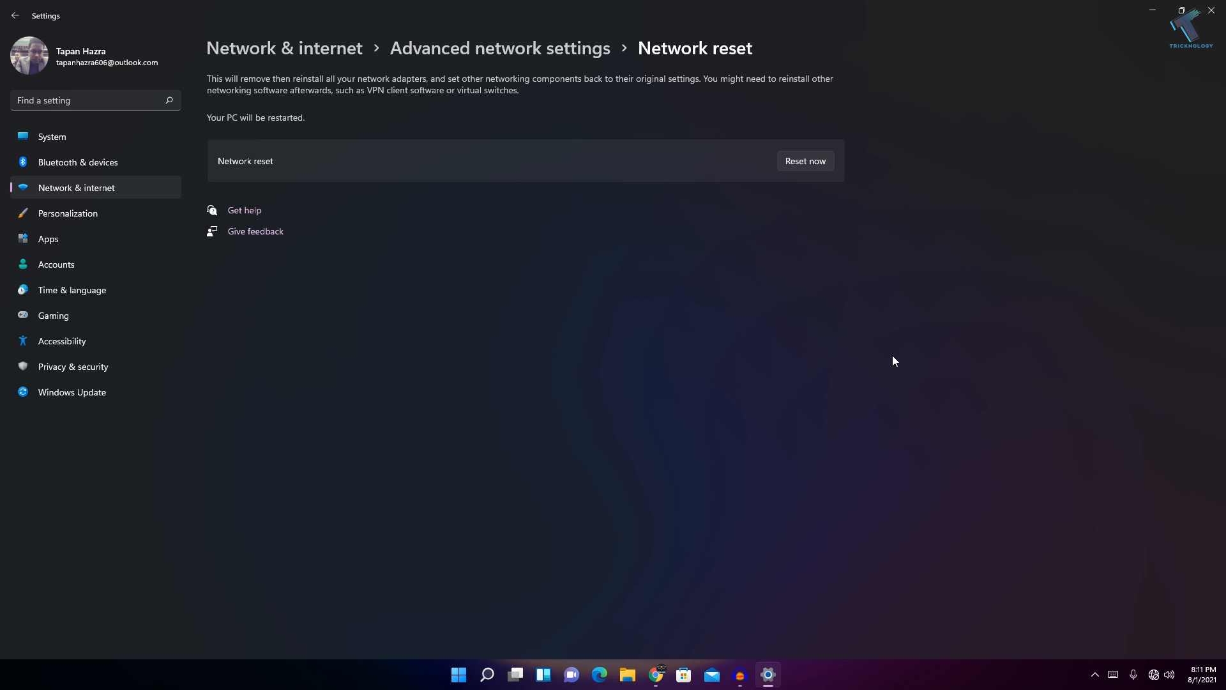
pyautogui.moveTo(458, 600)
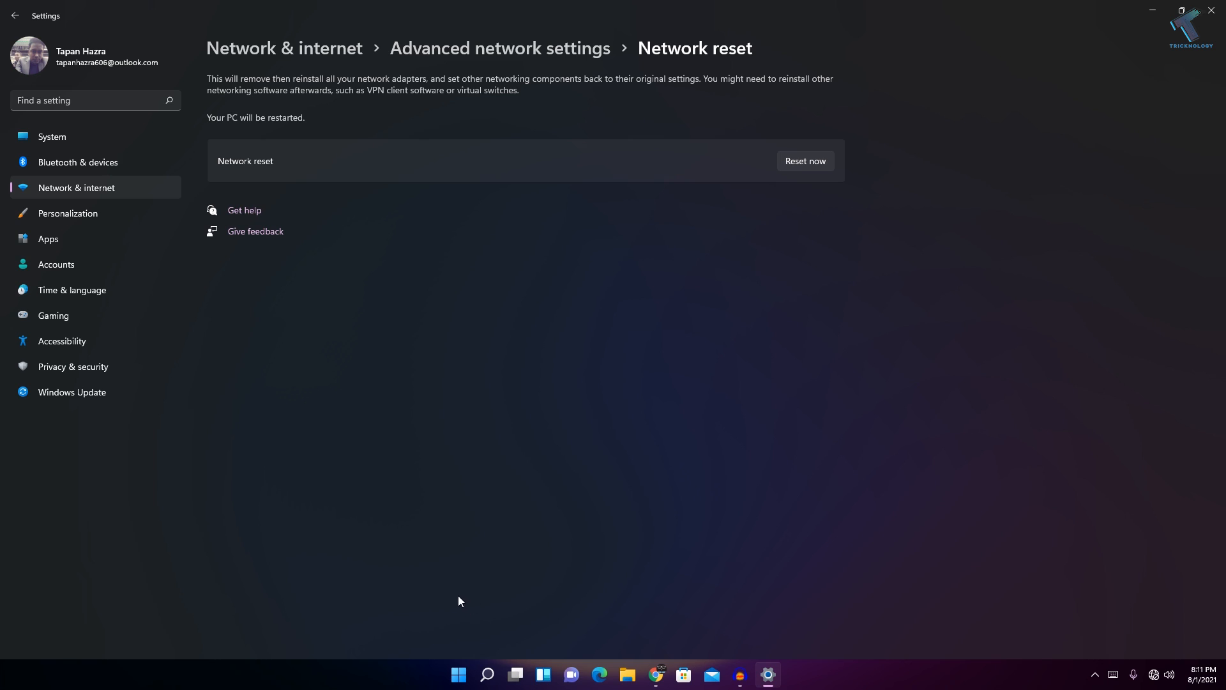
pyautogui.moveTo(471, 626)
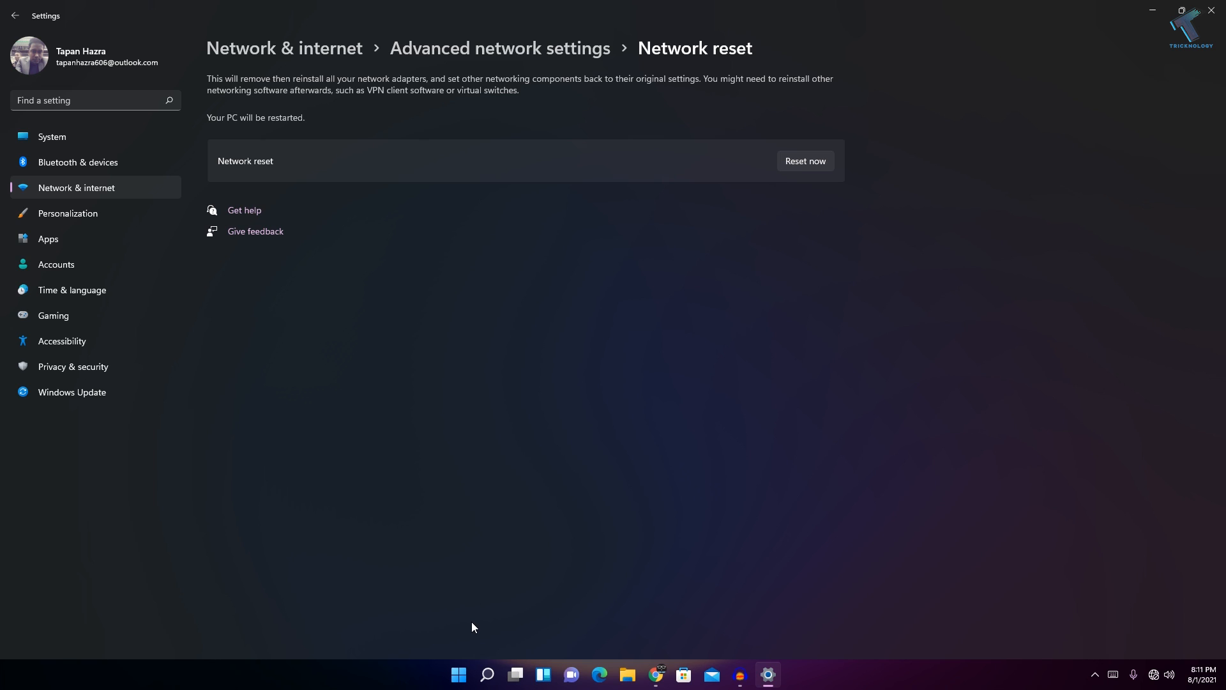